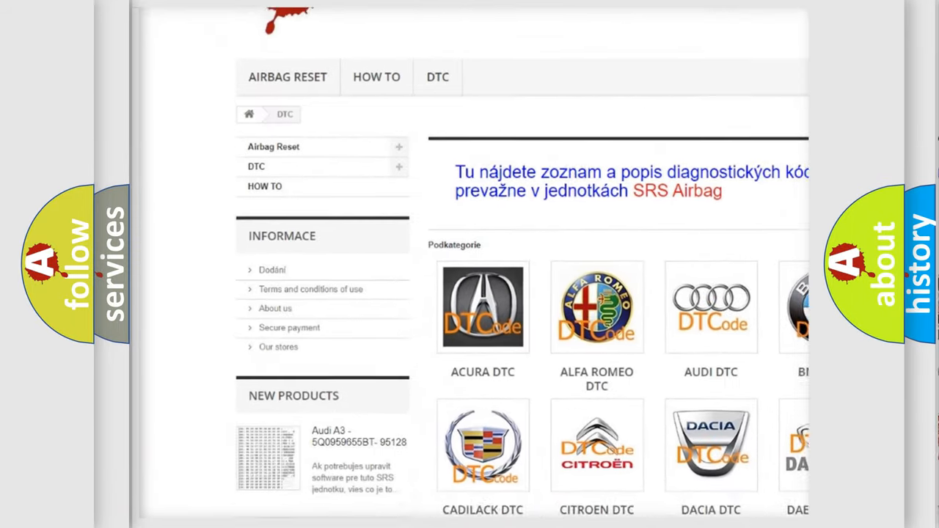
scroll(down, 3)
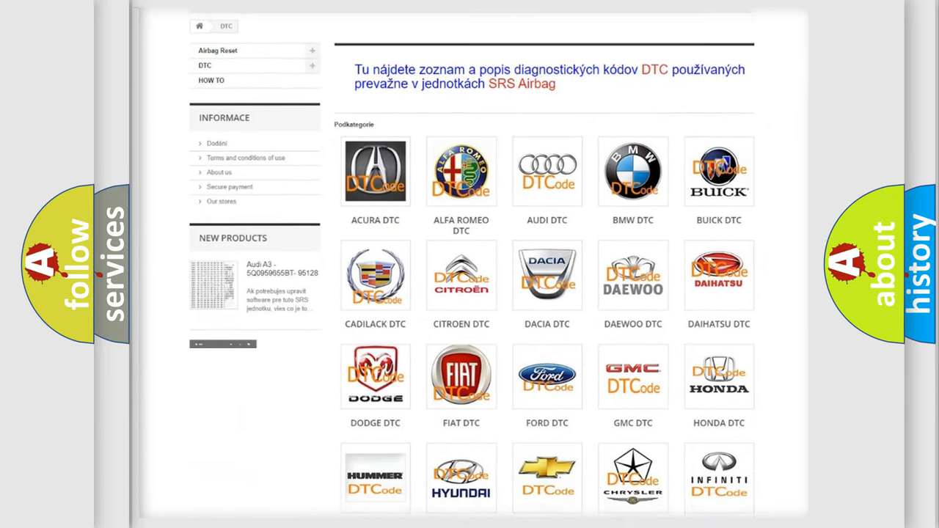
scroll(down, 3)
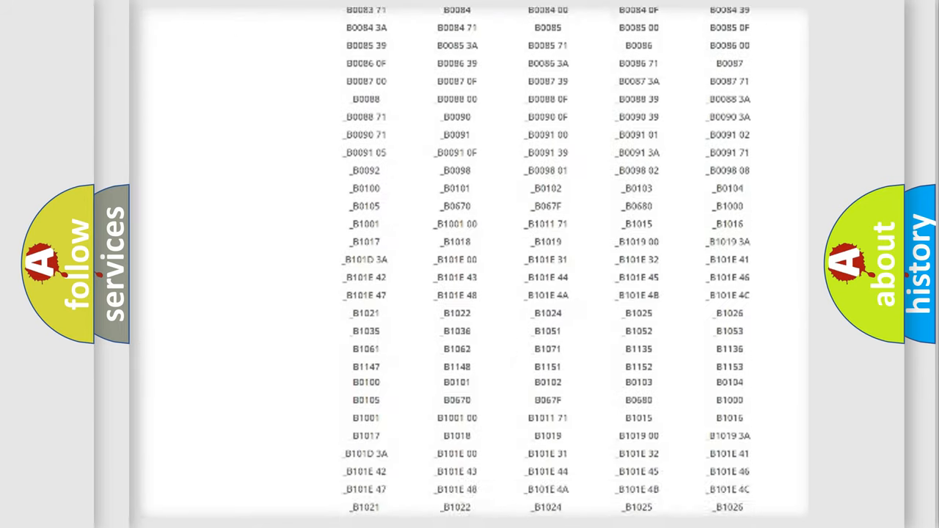
scroll(down, 3)
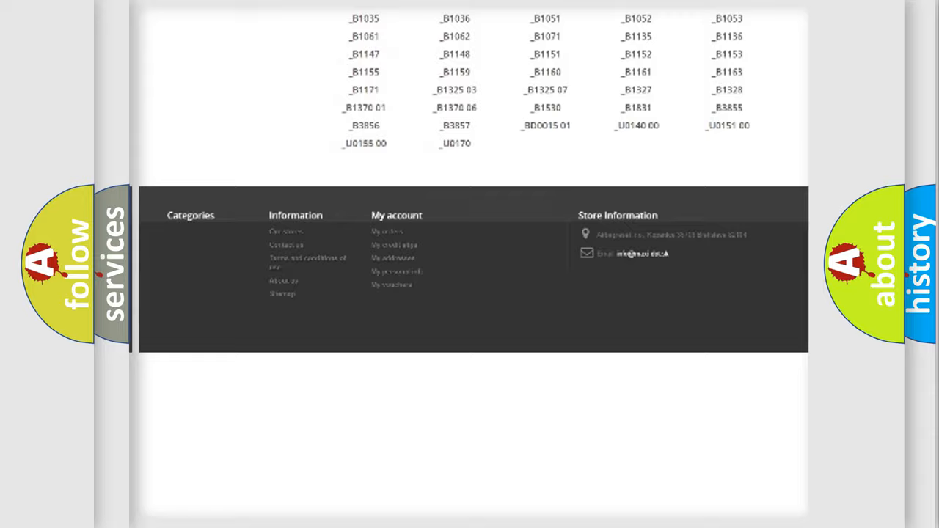